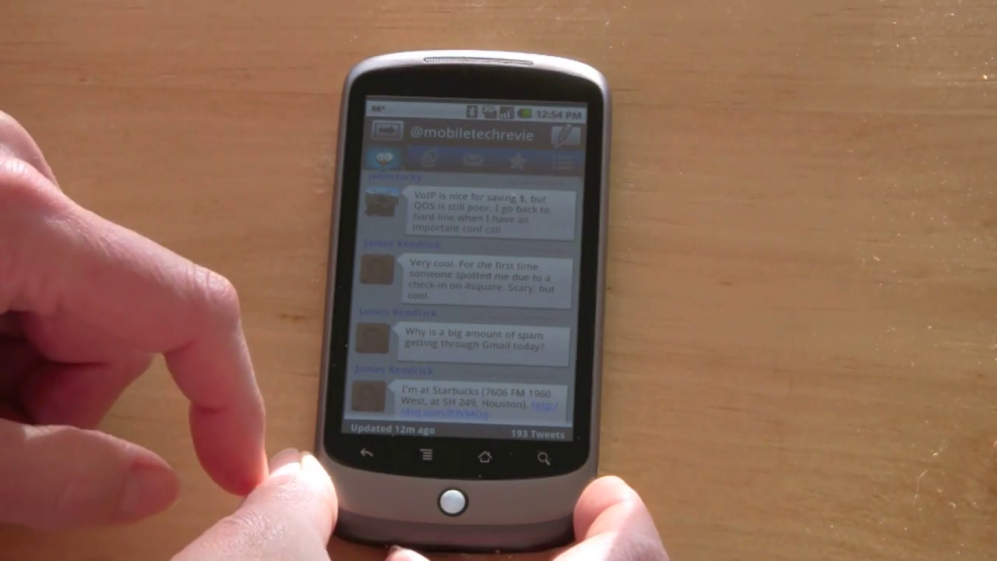
Step: Scroll through the mentions list and select an entry from it
scroll(down, 3)
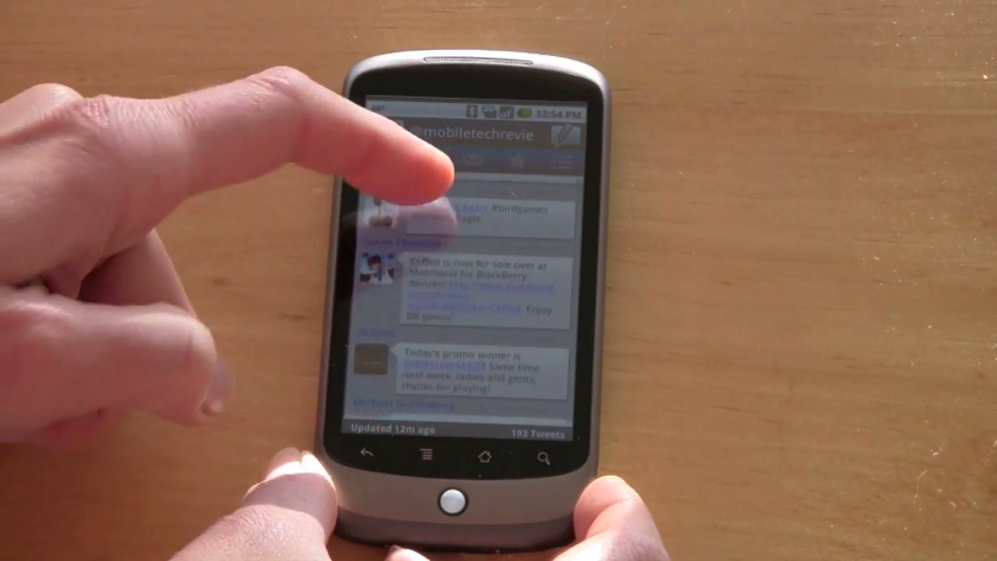
scroll(down, 3)
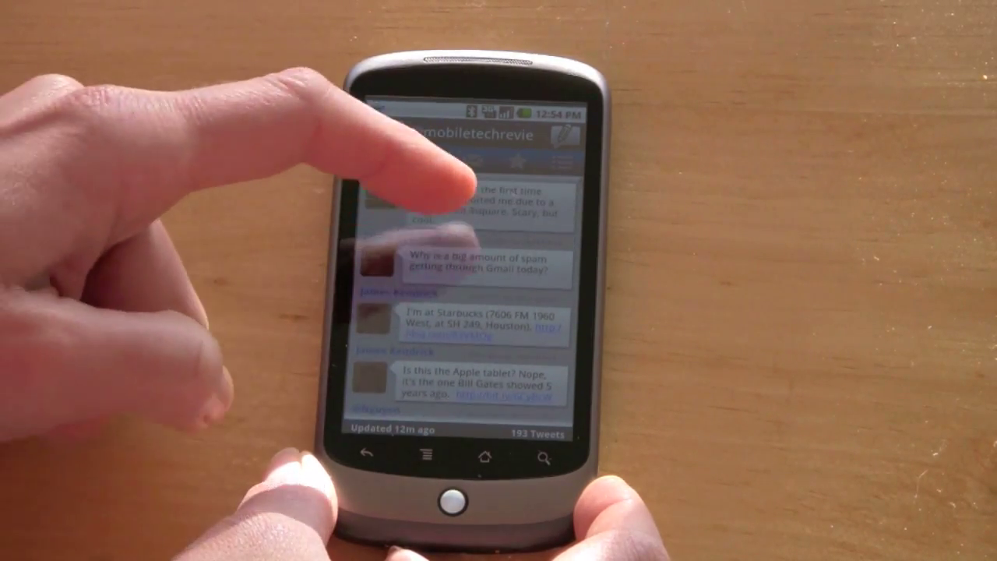
scroll(down, 3)
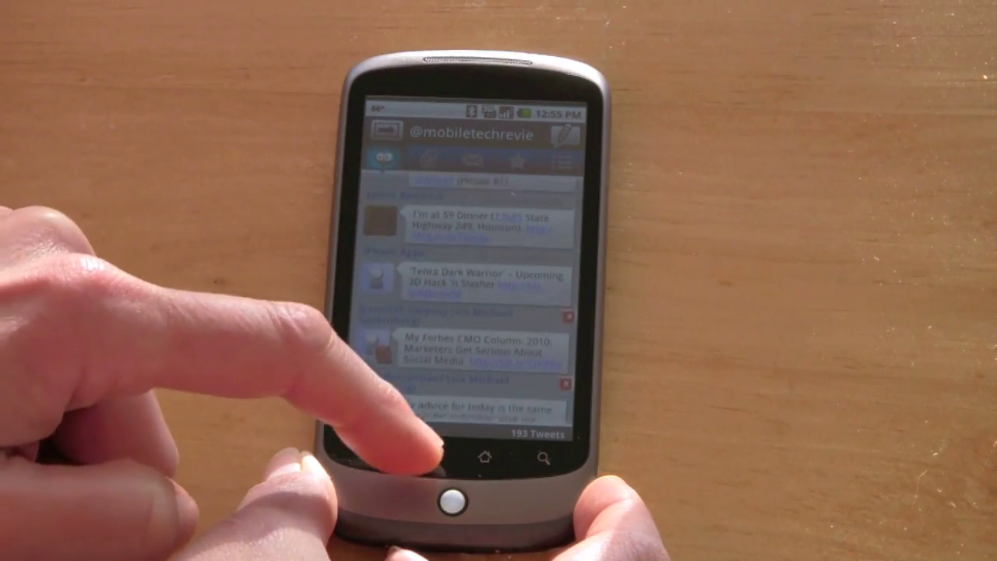
click(421, 453)
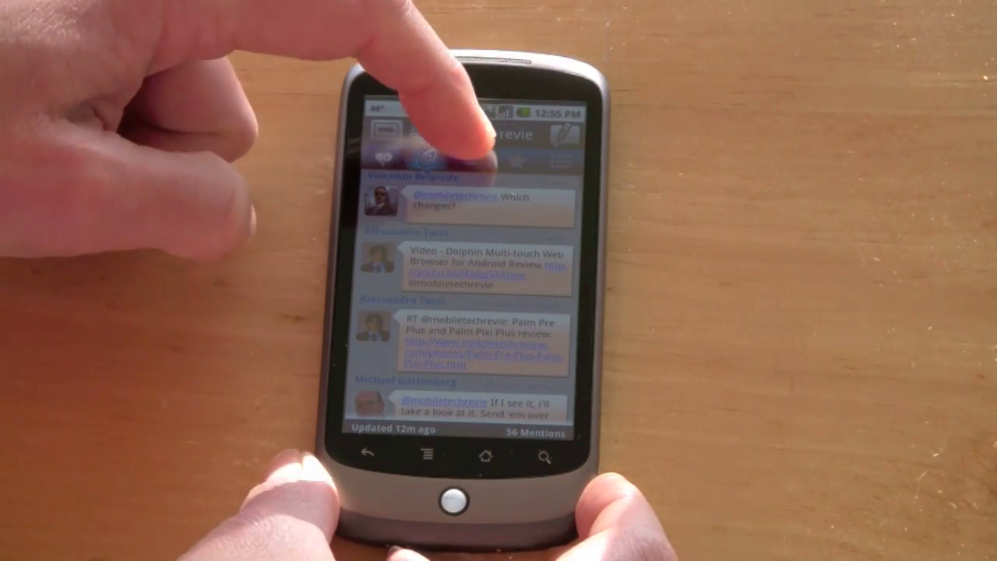
Step: Switch to the Messages view showing received direct messages
click(464, 159)
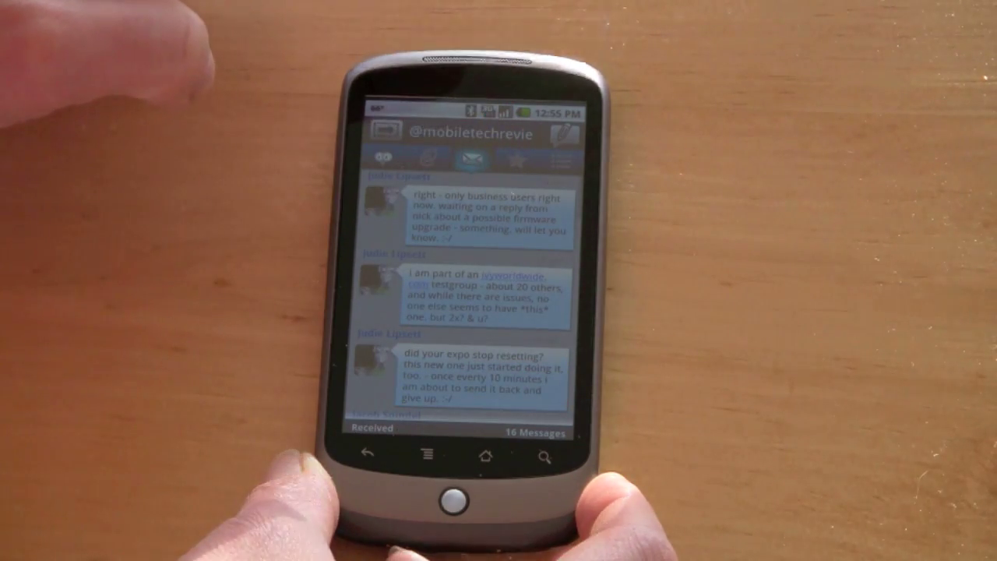
click(515, 161)
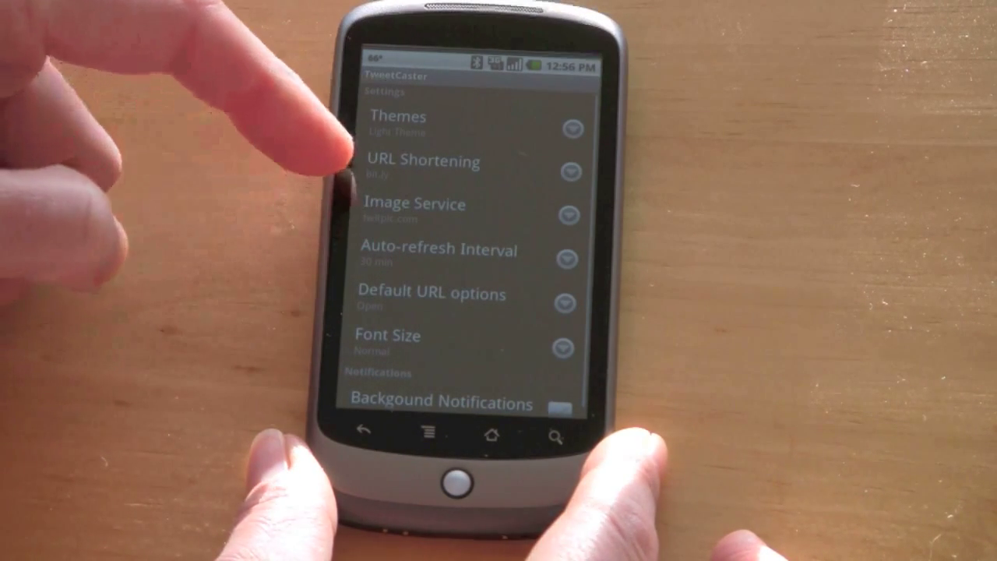
Step: In Settings, reach Notifications and untick the Background Notifications checkbox
click(439, 249)
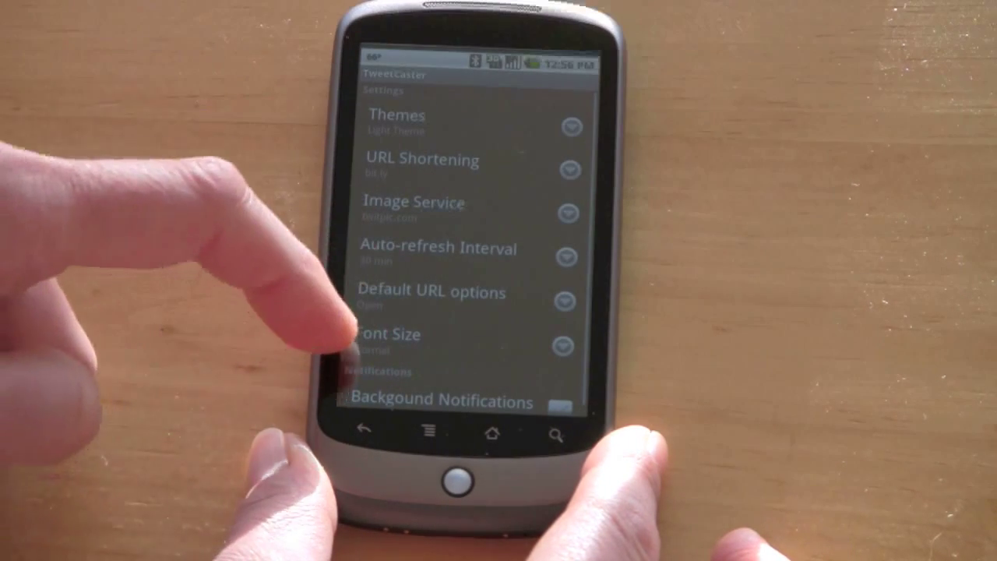
click(431, 299)
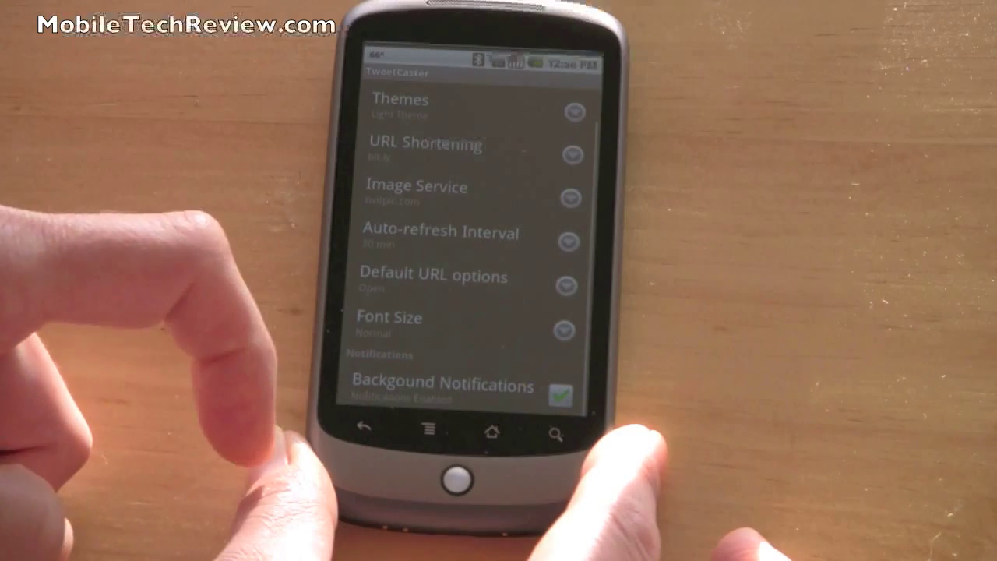
click(559, 394)
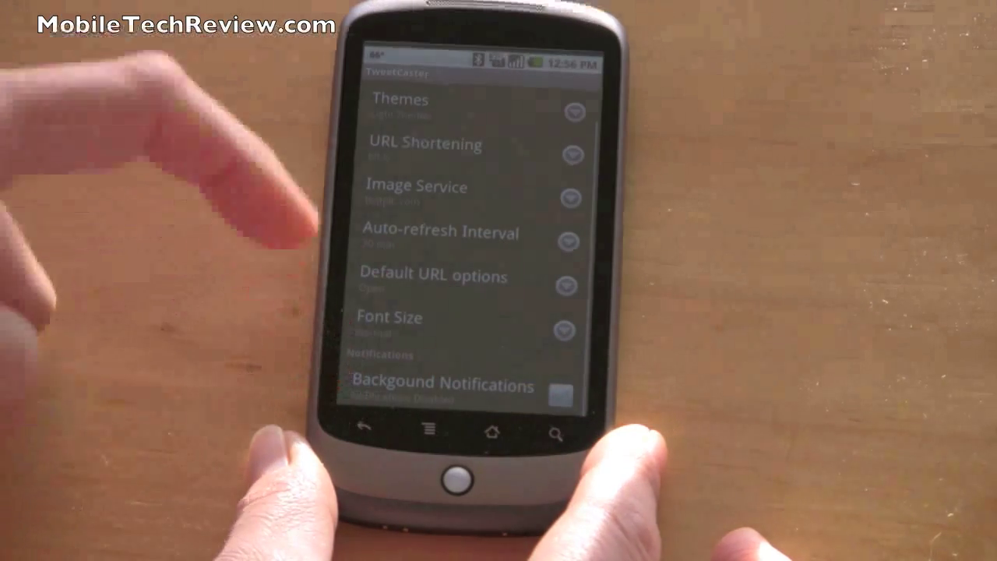